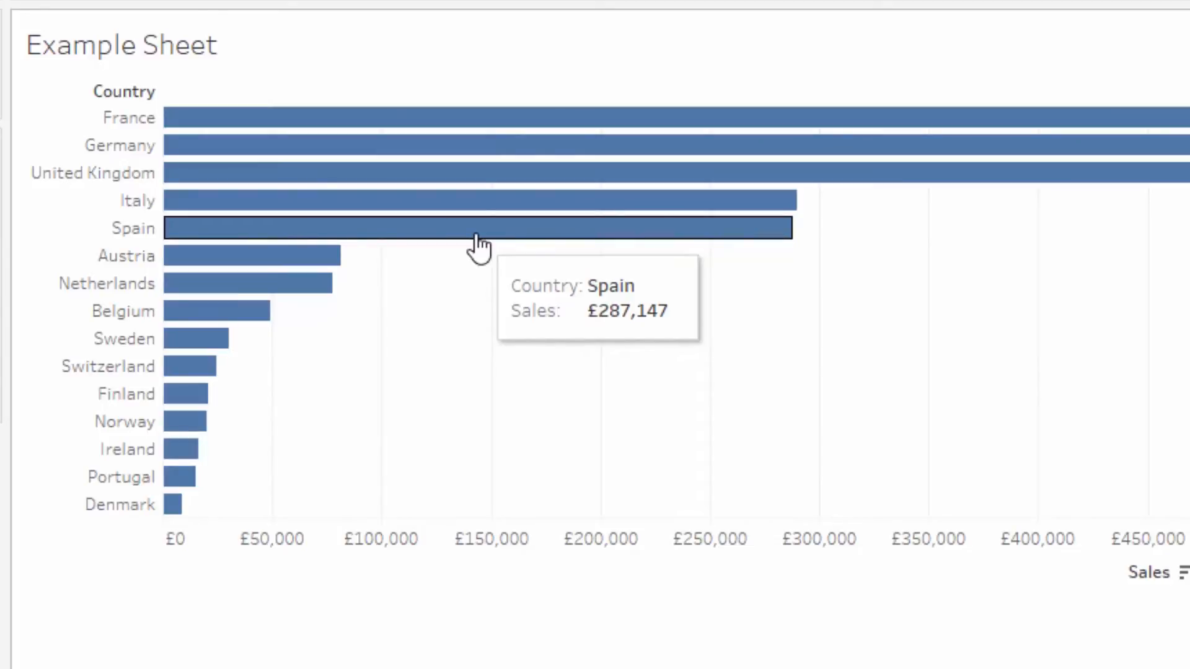
mouse_move(480, 187)
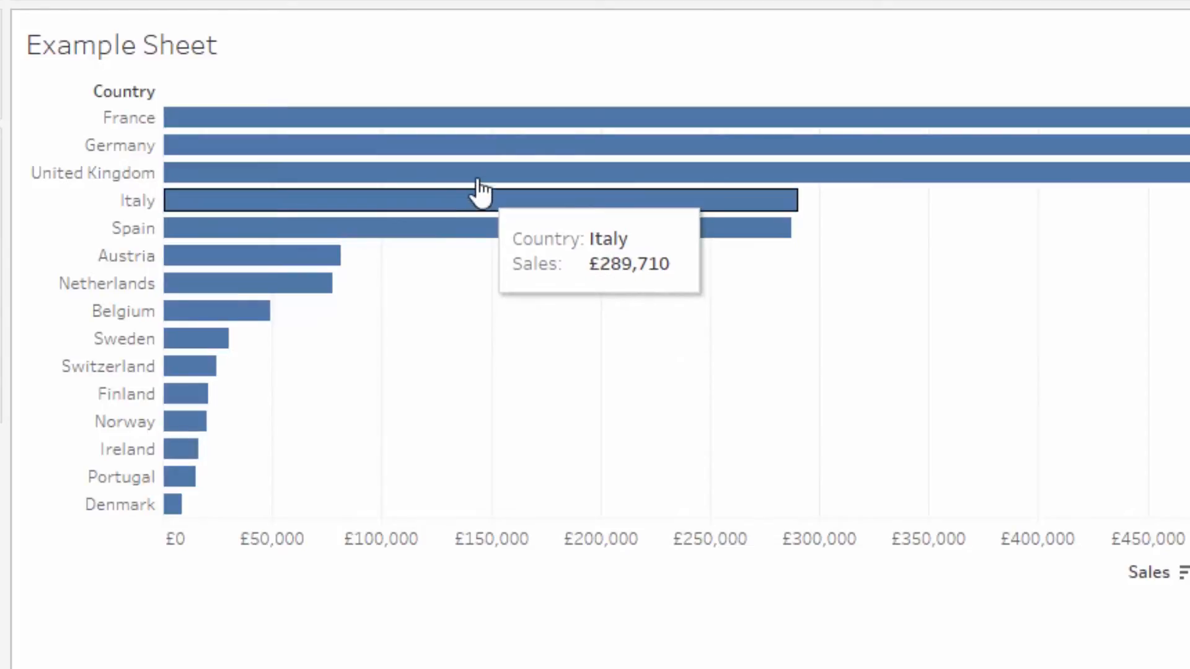
mouse_move(485, 144)
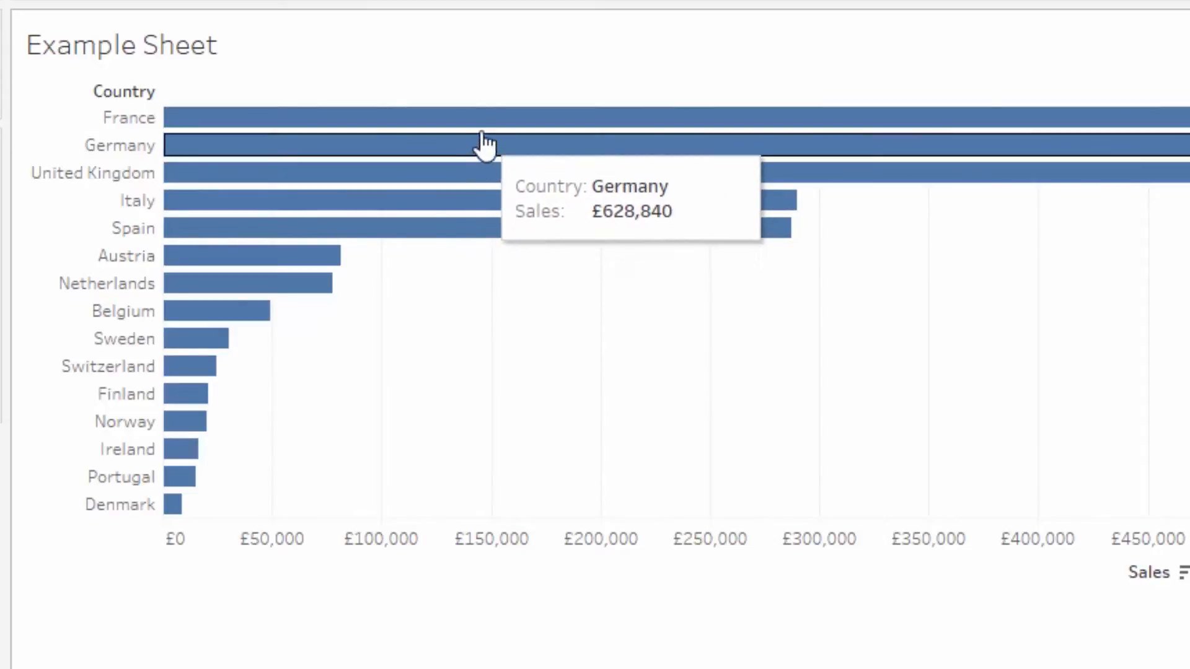
mouse_move(509, 228)
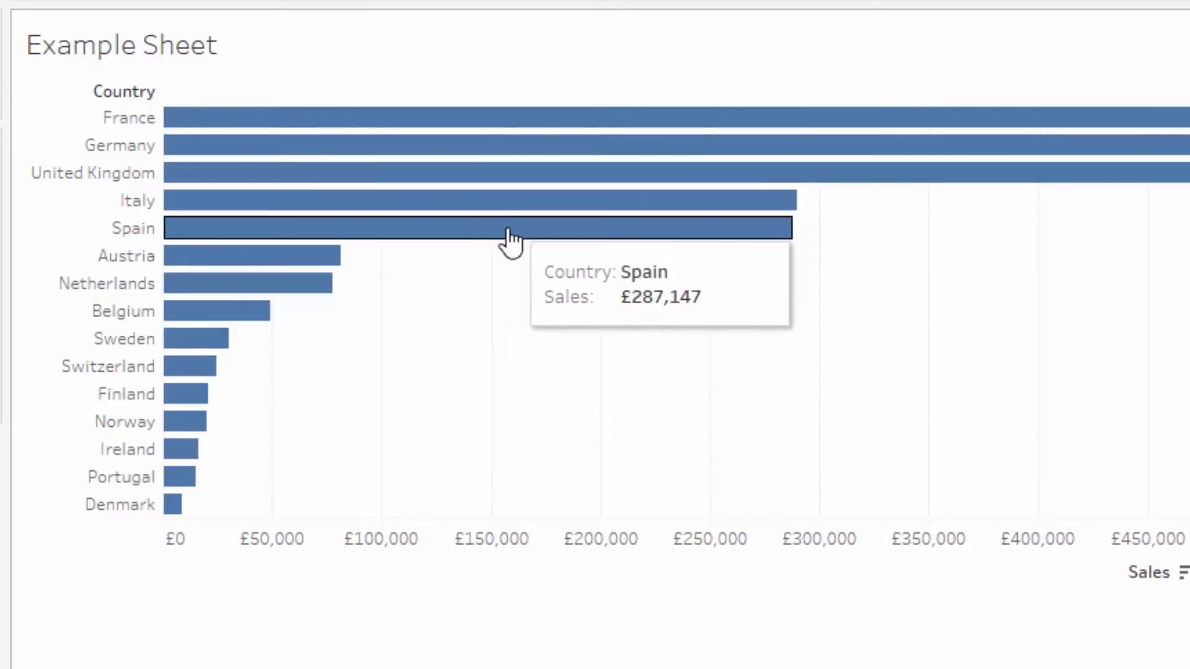
mouse_move(645, 425)
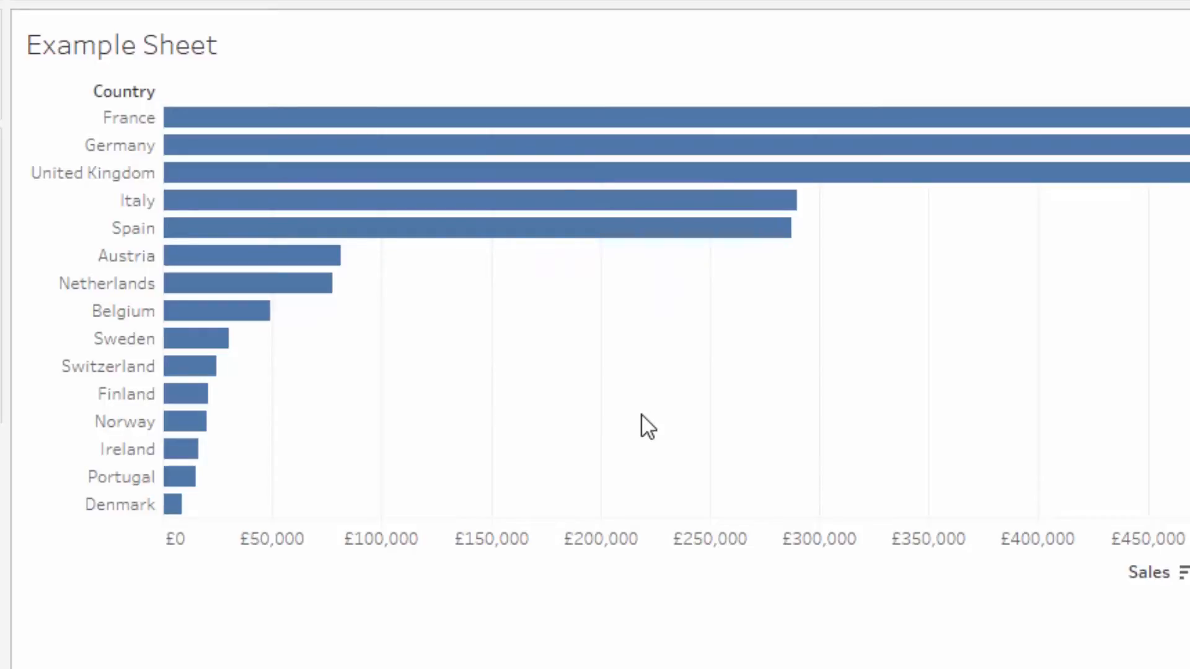
mouse_move(600, 254)
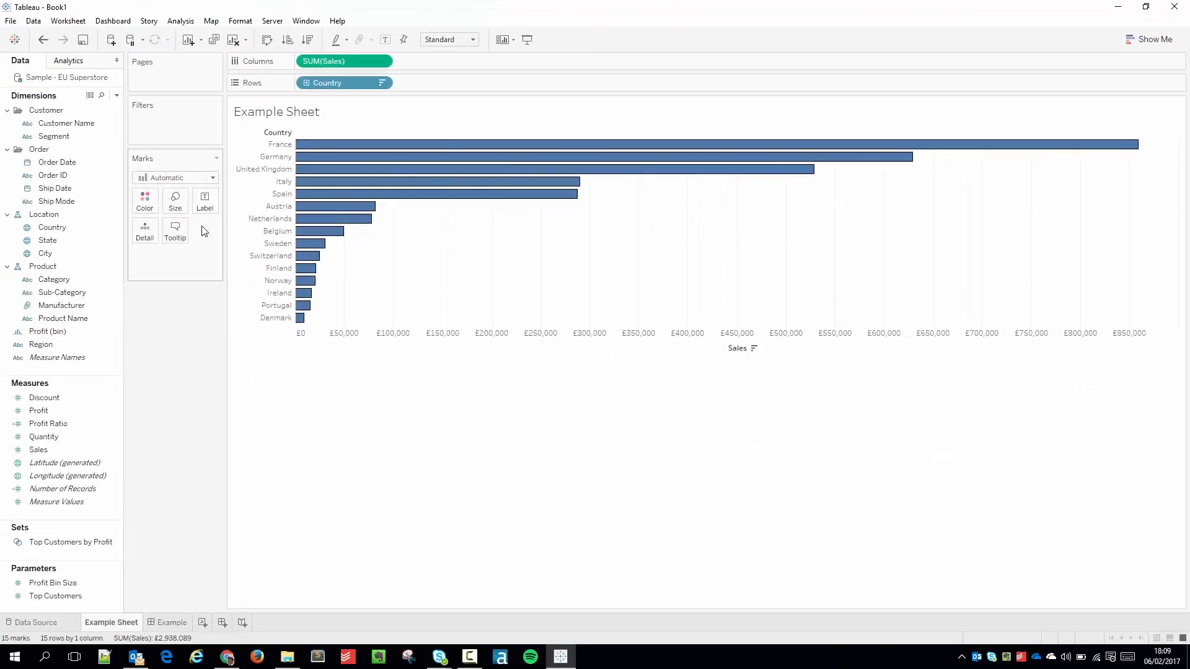
Lower the bar colour opacity to about 62% from the Marks card Color settings.
click(144, 201)
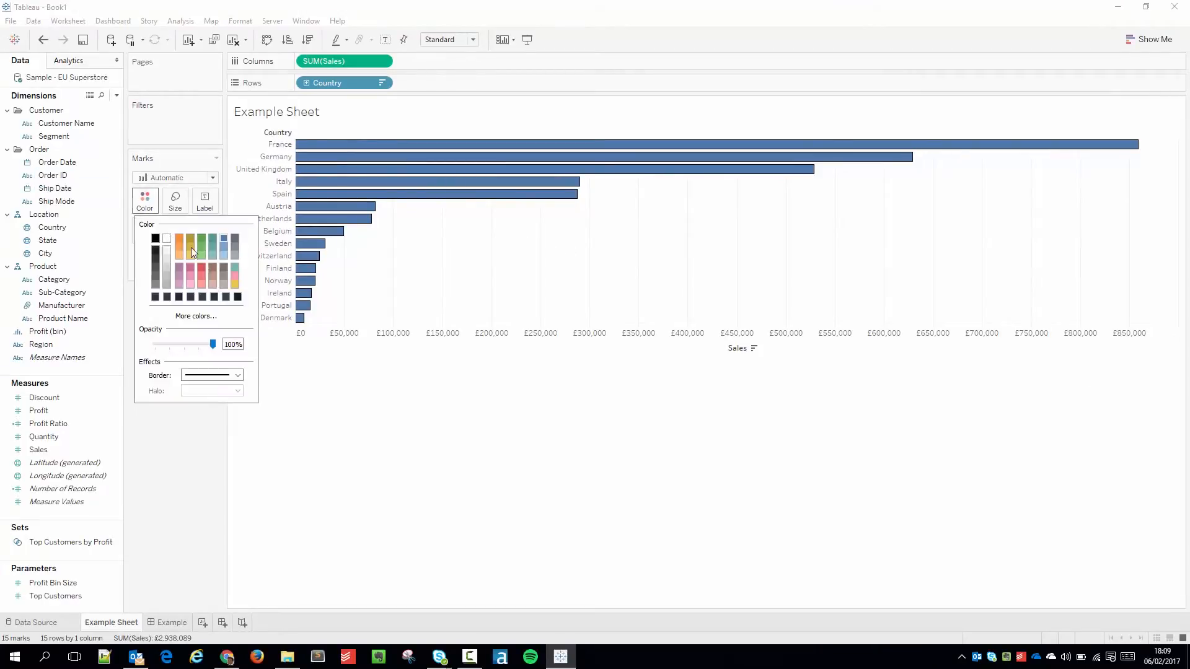
drag(203, 344, 191, 344)
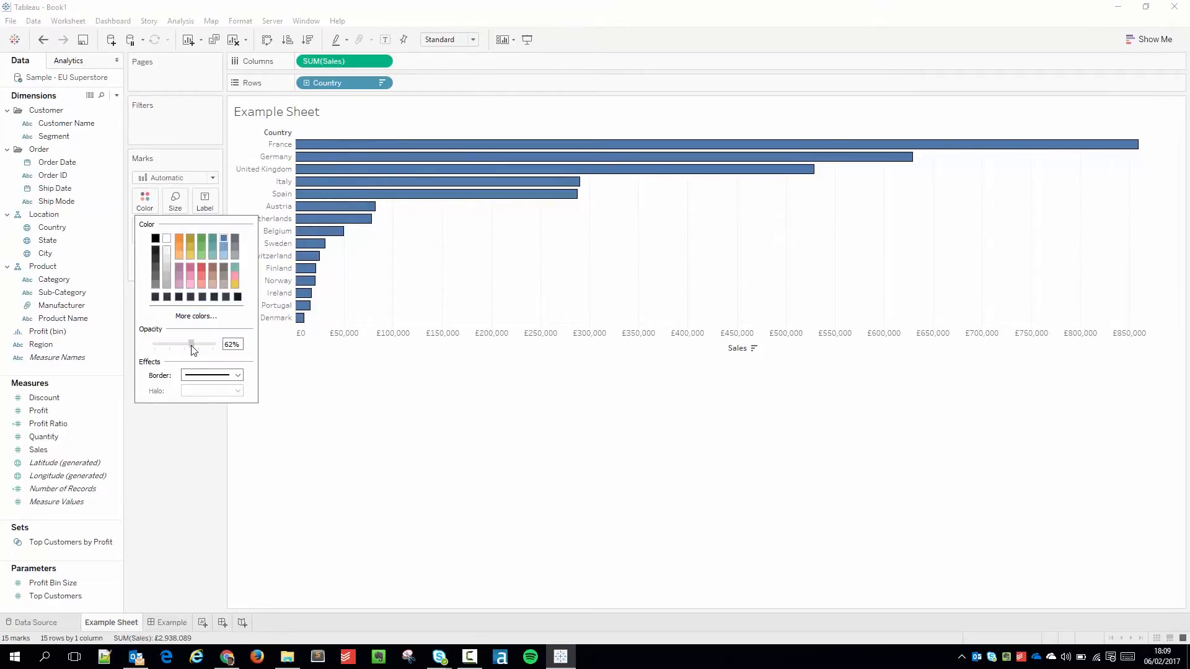
click(692, 311)
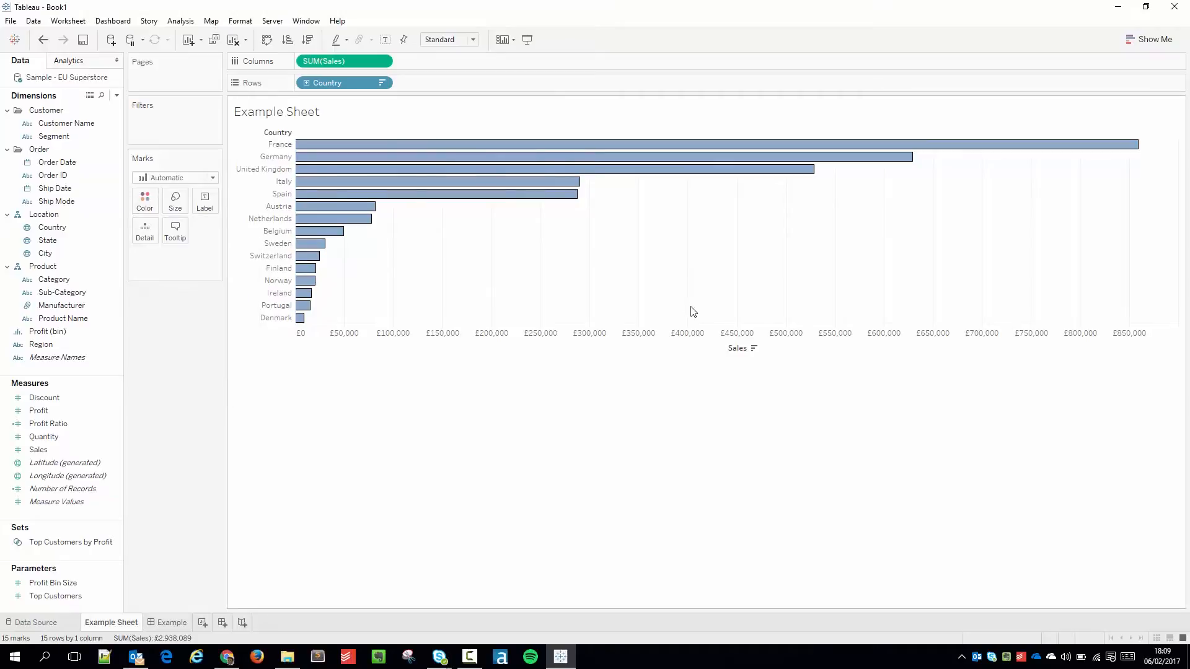
mouse_move(476, 271)
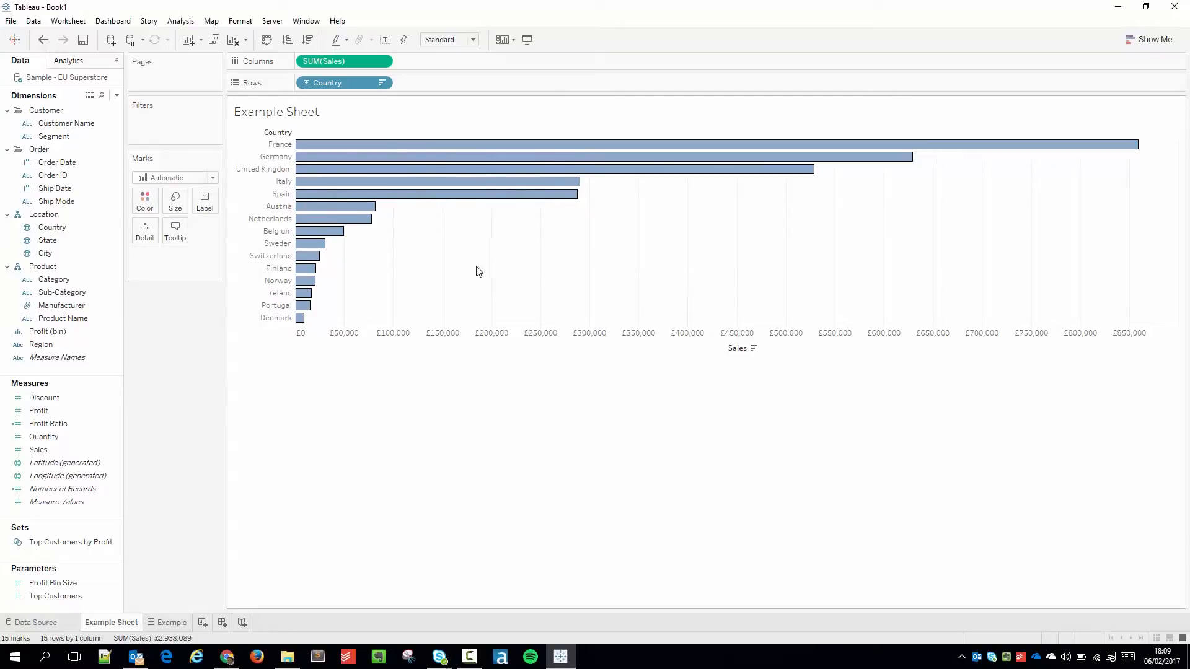
mouse_move(394, 418)
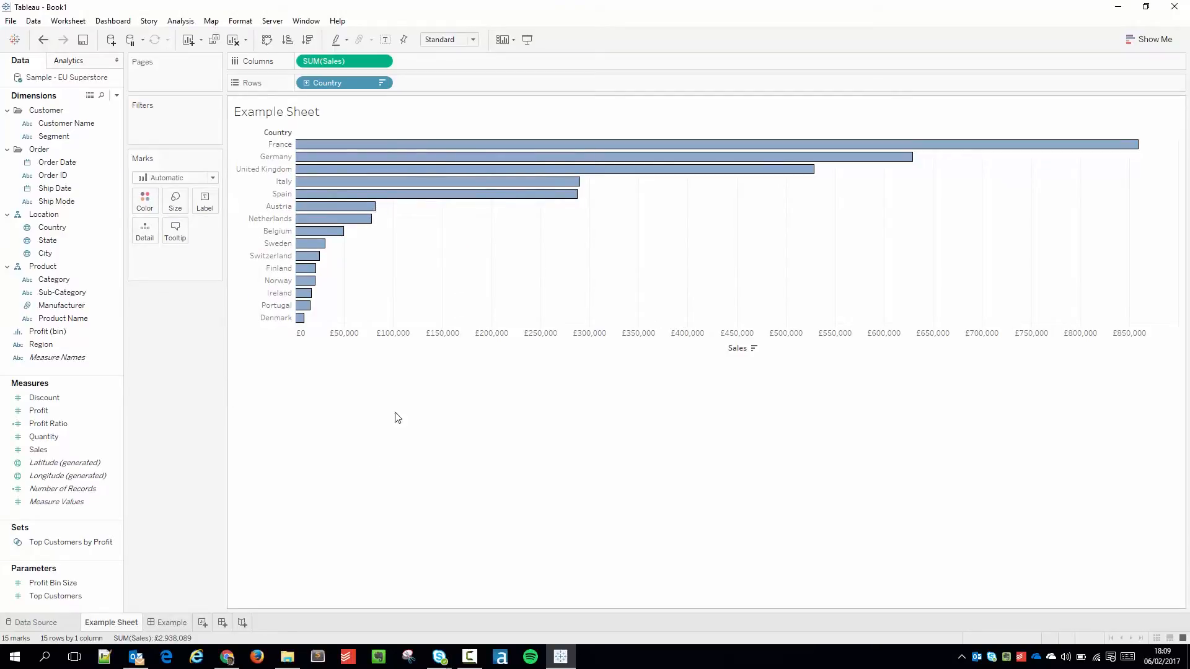
Add a layout container to the Example dashboard and place the Example Sheet sales chart inside it.
click(171, 623)
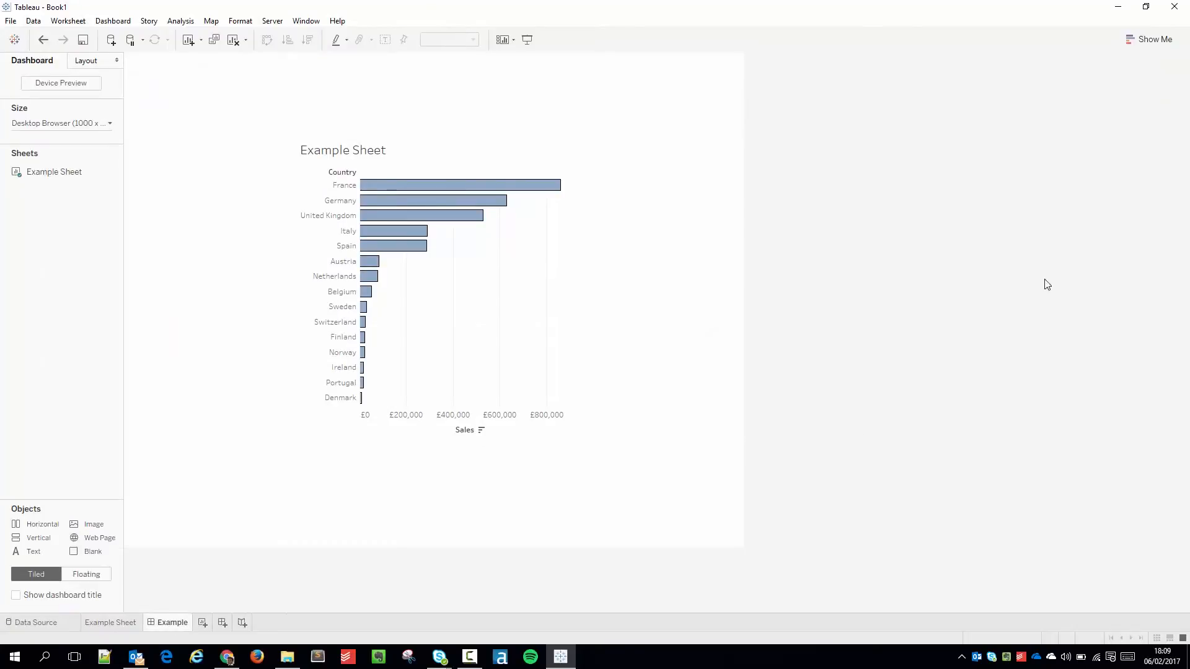
mouse_move(982, 354)
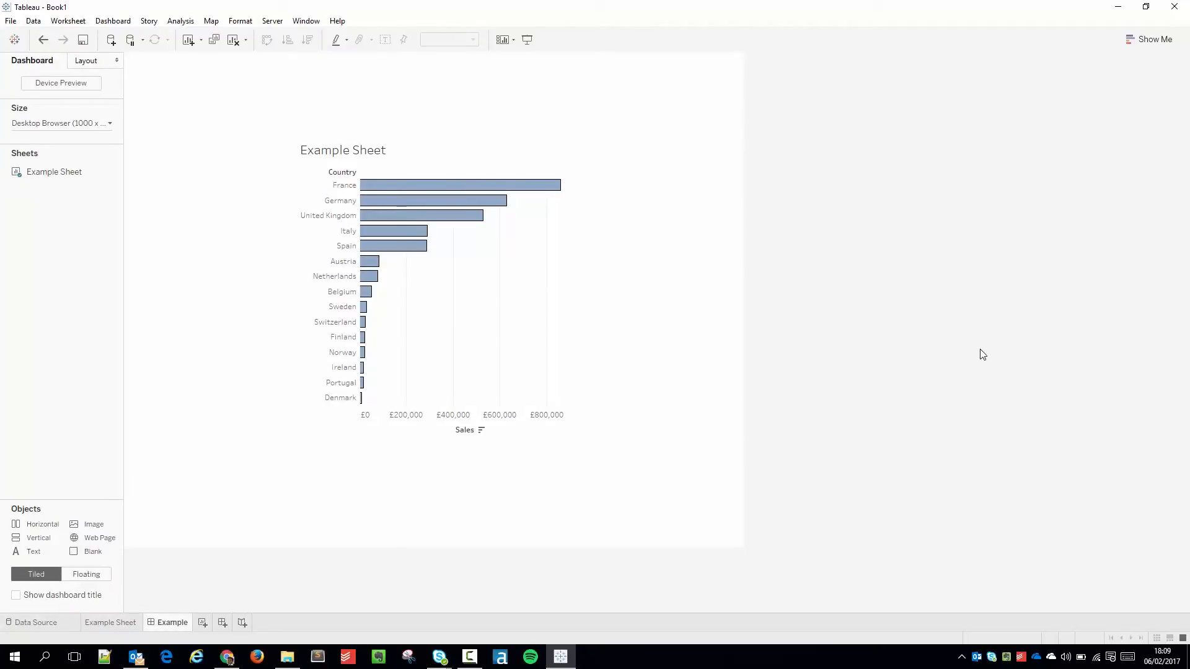
mouse_move(986, 337)
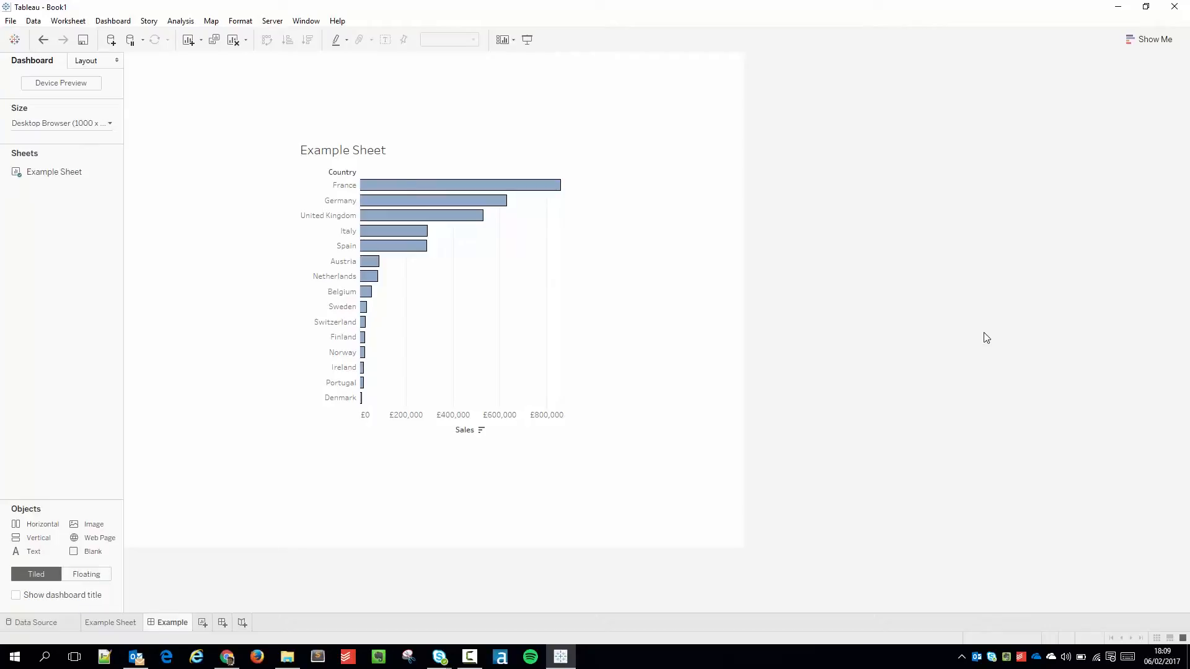
mouse_move(949, 339)
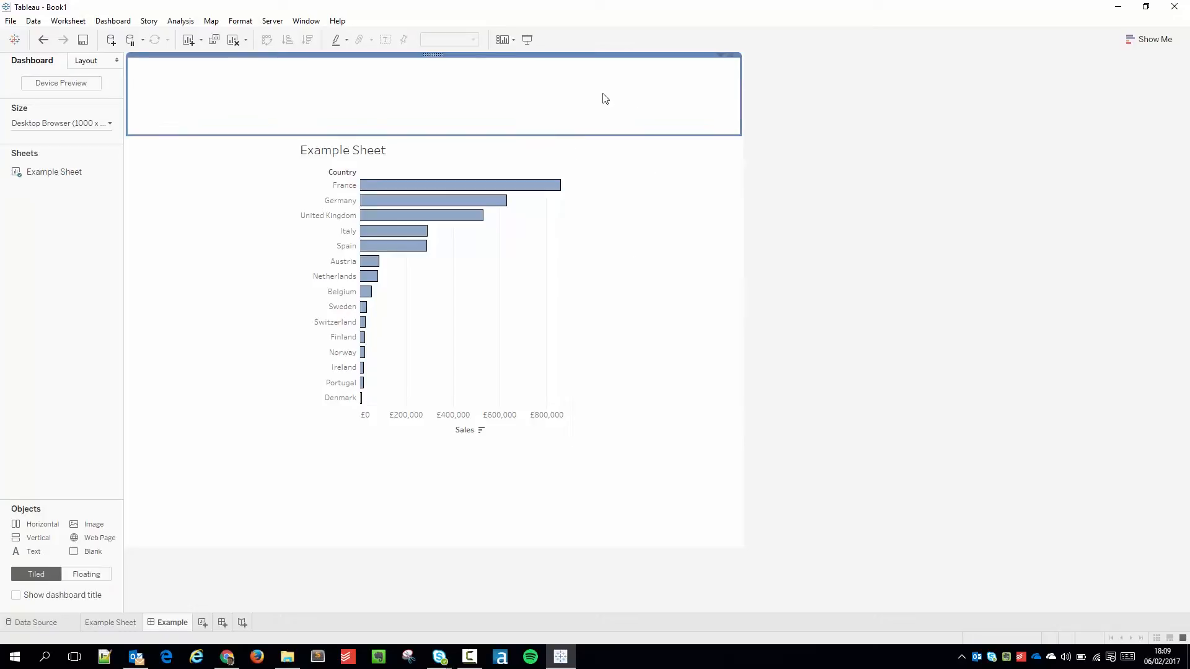
drag(433, 96, 432, 494)
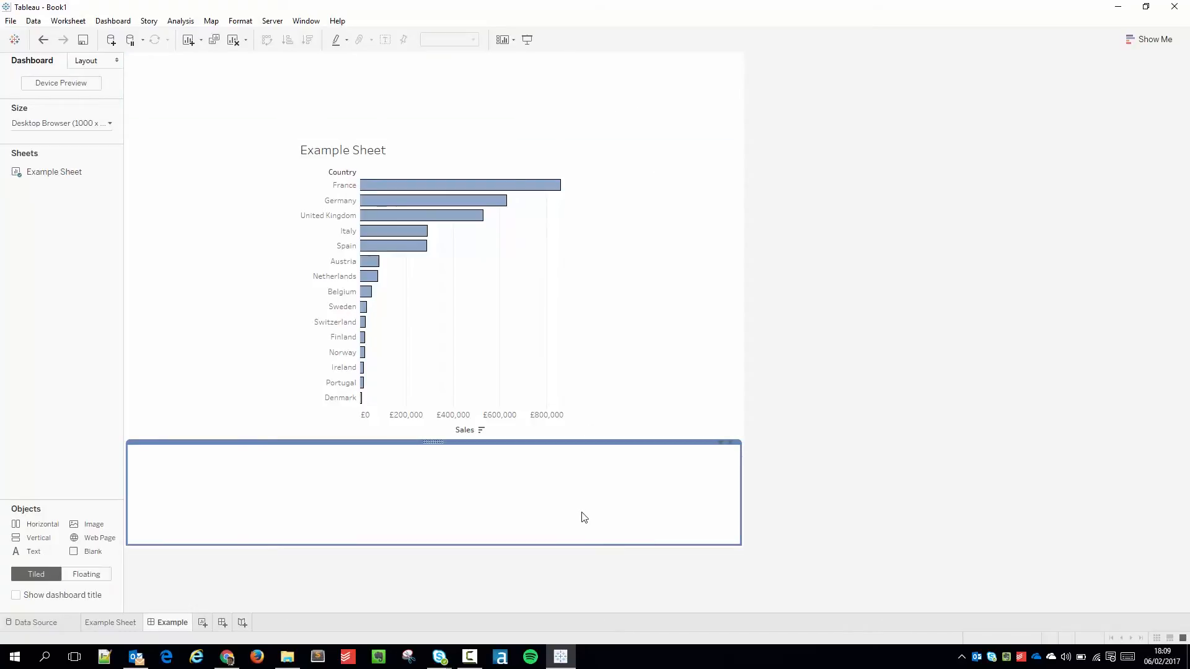
mouse_move(594, 501)
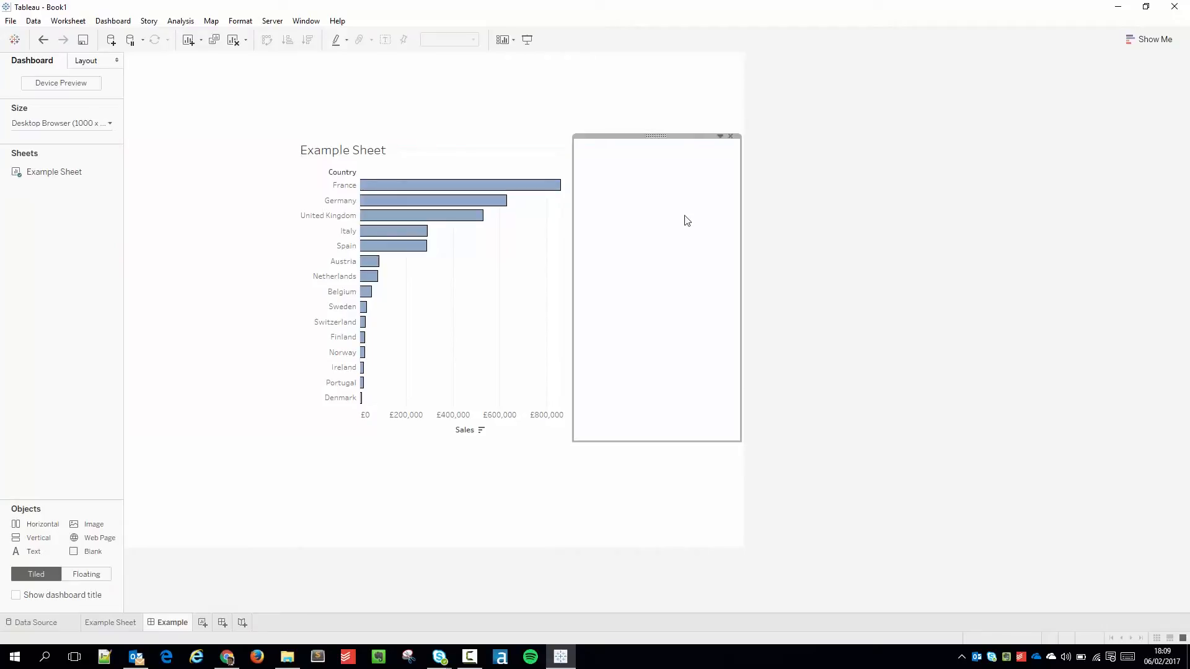
drag(656, 136, 210, 137)
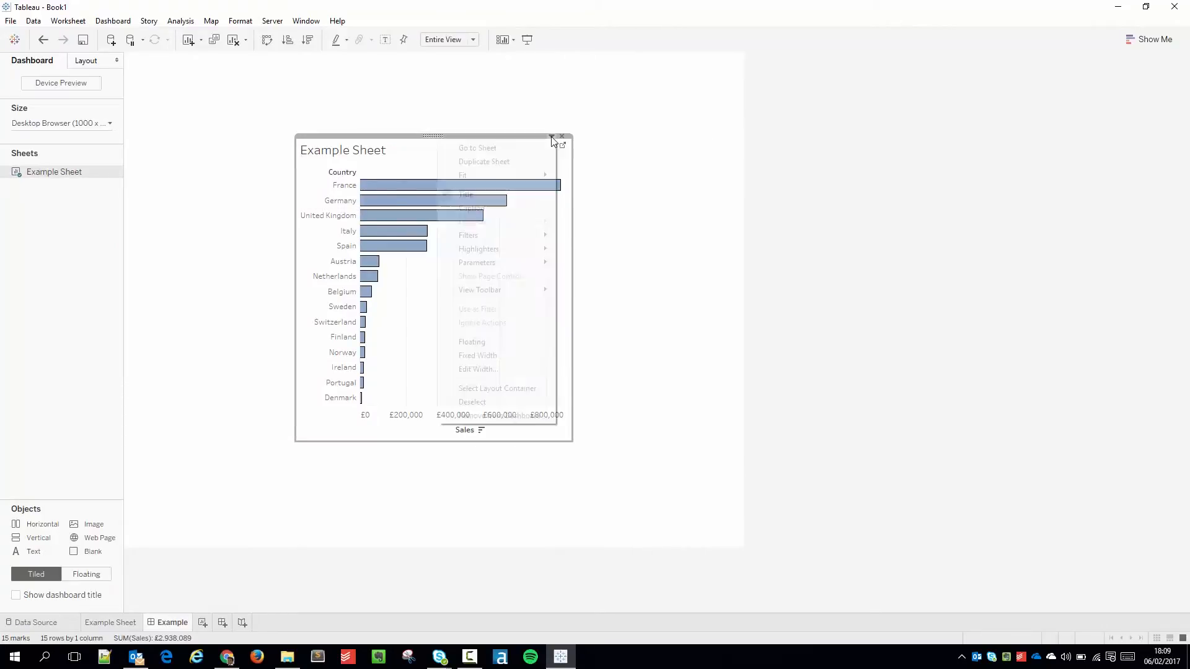
click(522, 387)
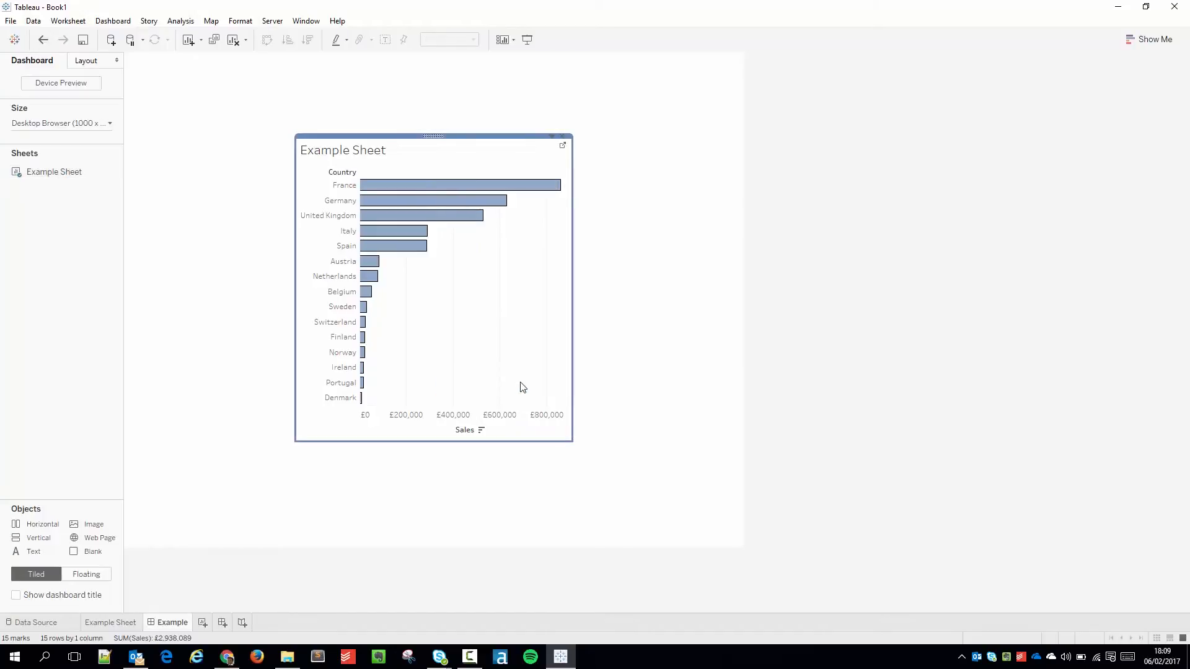
mouse_move(524, 381)
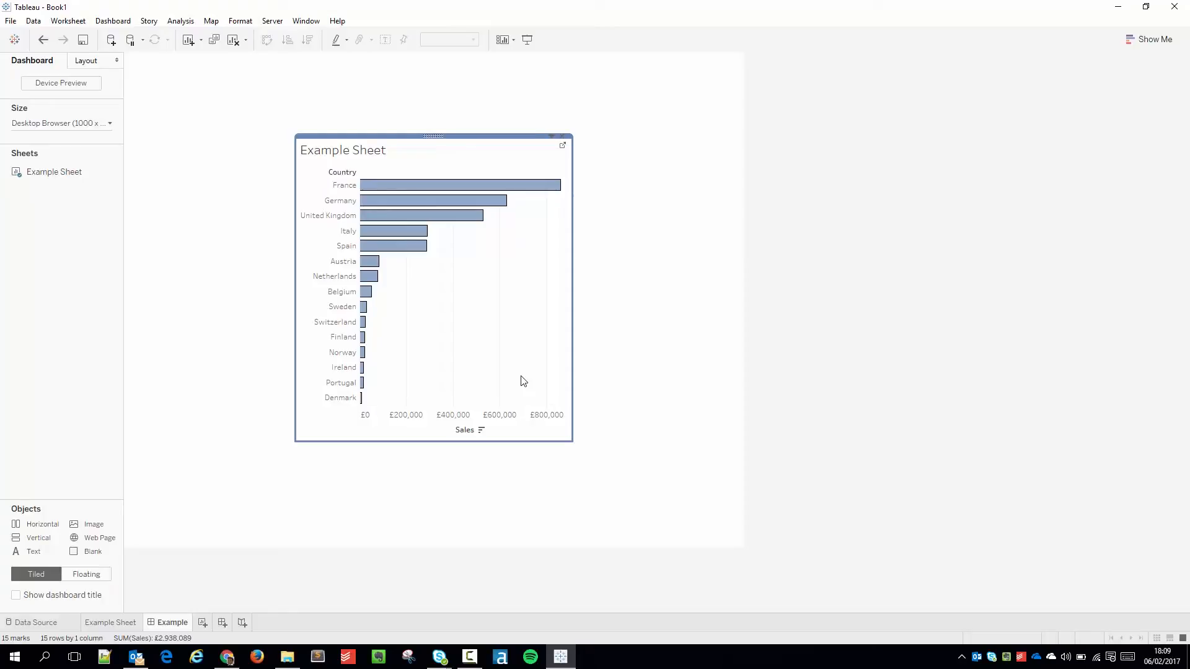
mouse_move(530, 357)
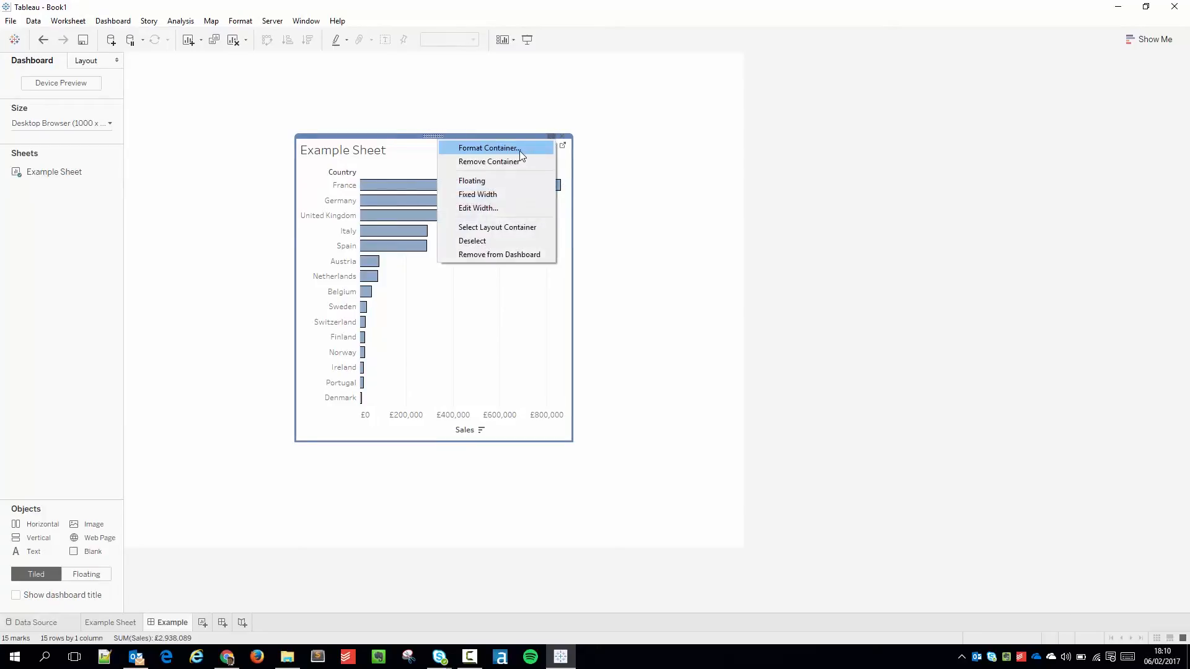
In Format Container, explore the border style and colour choices for a grey border.
click(486, 148)
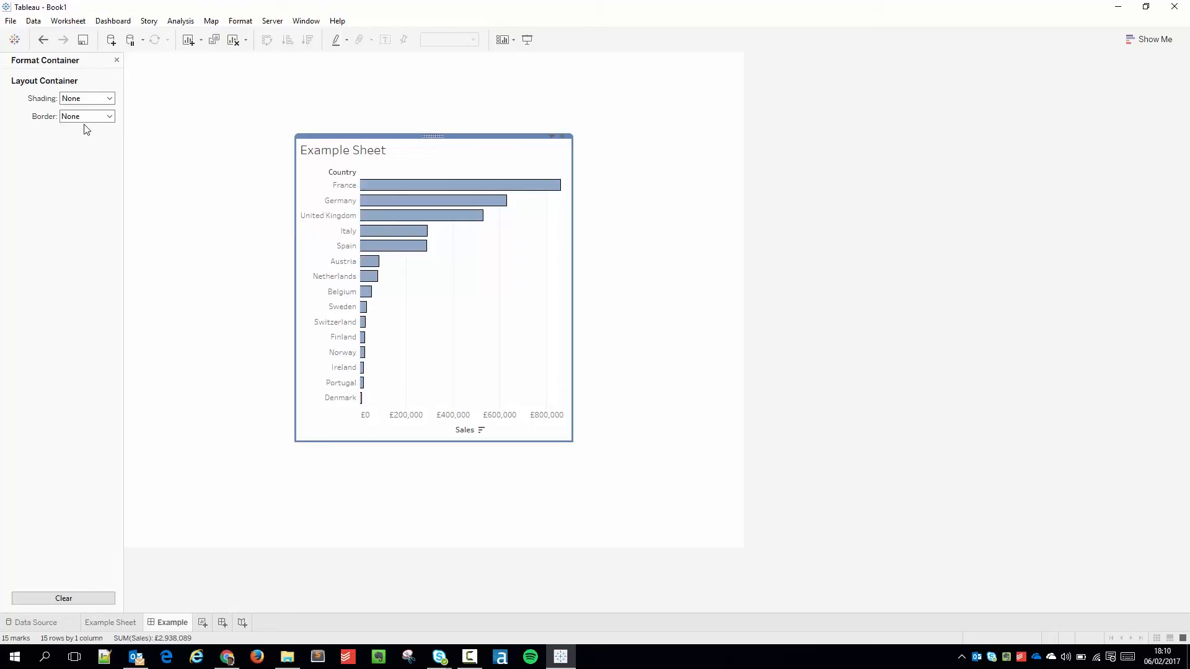
click(109, 116)
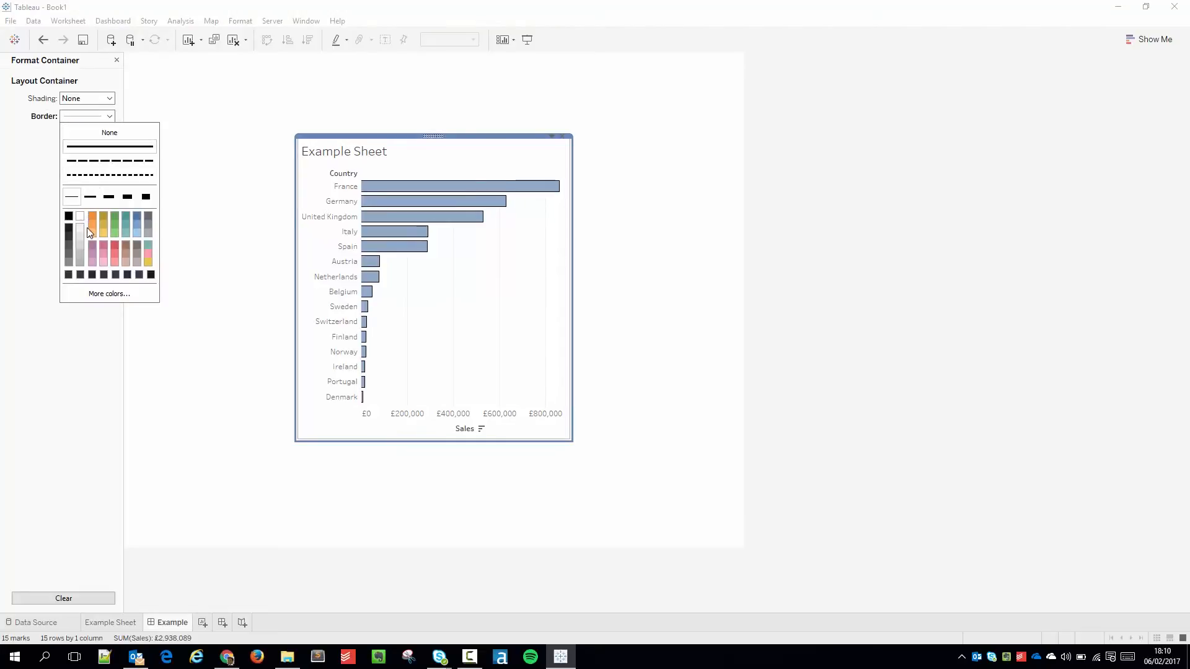
mouse_move(78, 264)
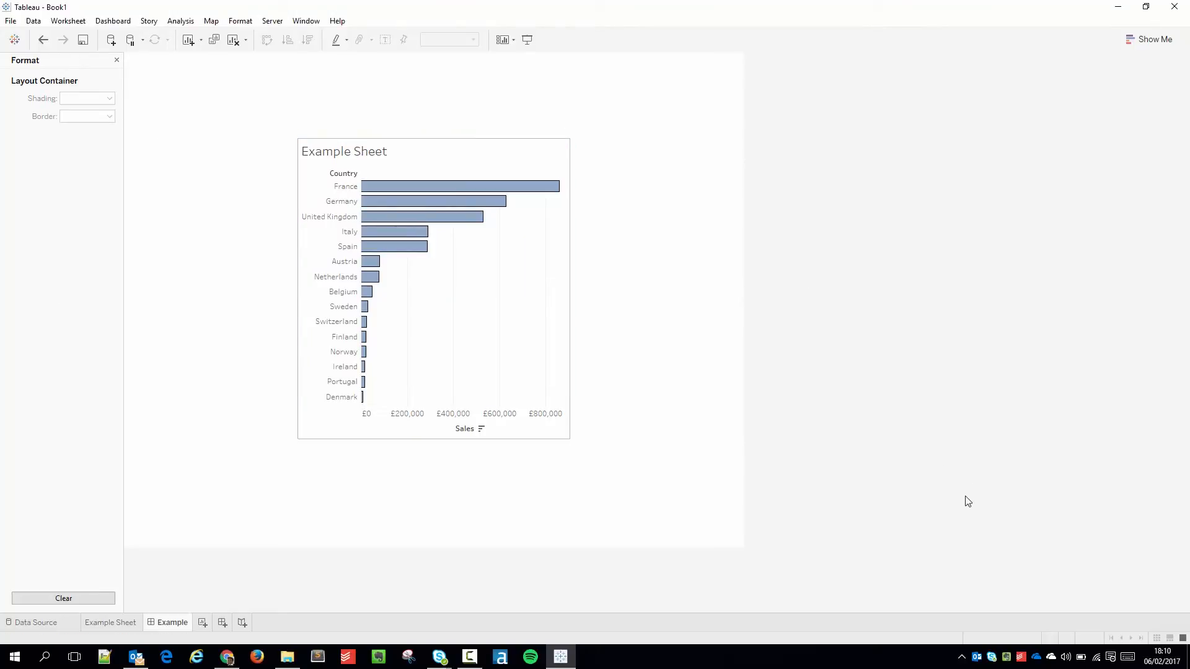
mouse_move(955, 498)
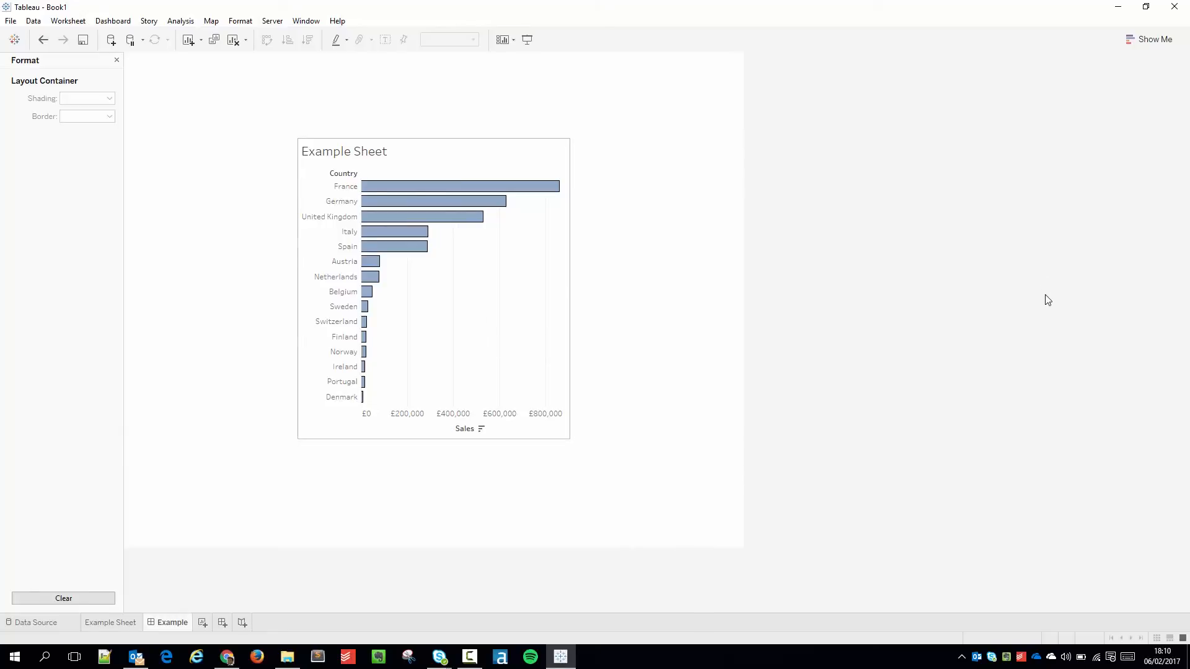
mouse_move(1051, 311)
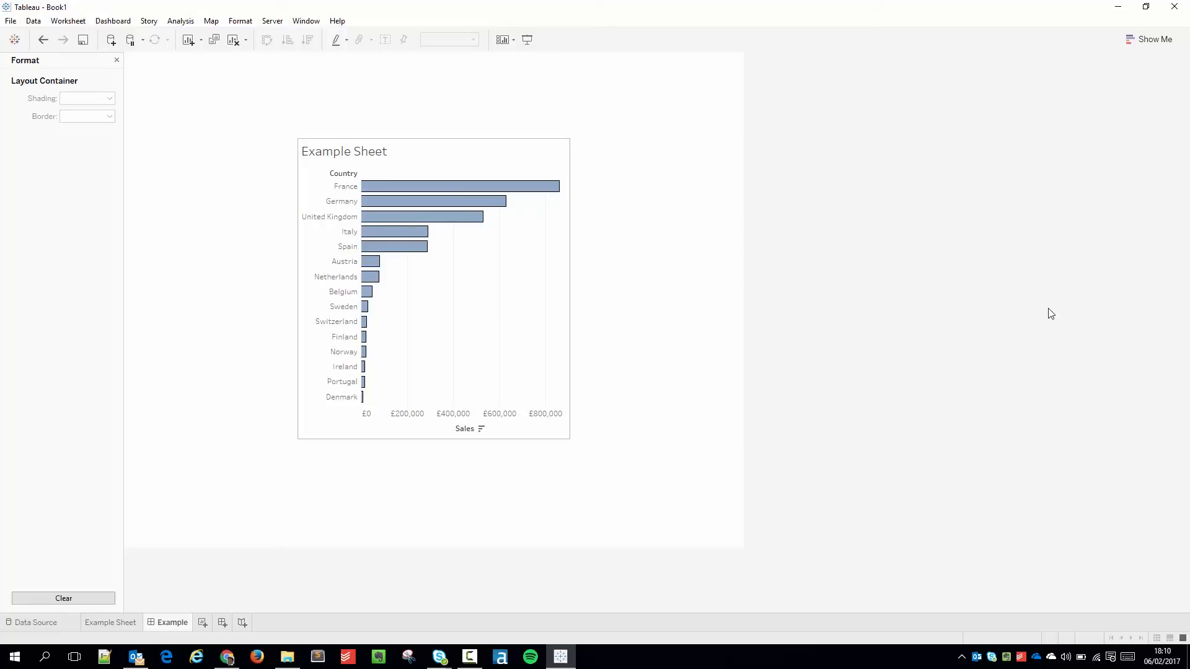
Set the Dashboard Shading default to a light grey swatch via Format > Dashboard.
click(113, 21)
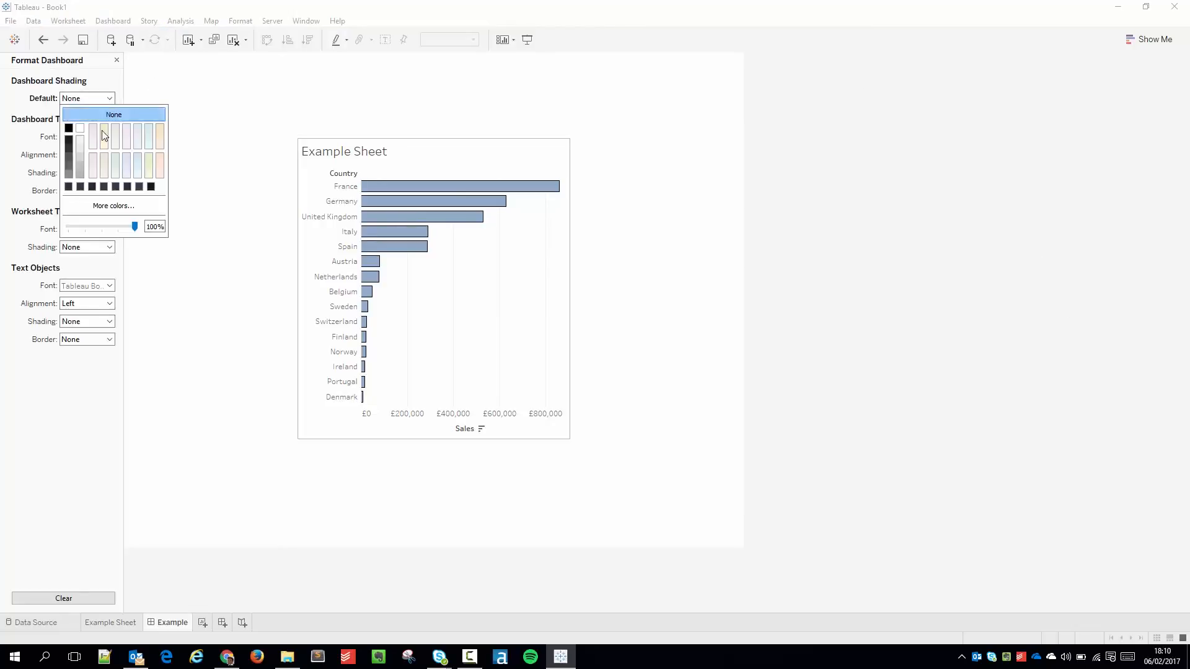
click(103, 135)
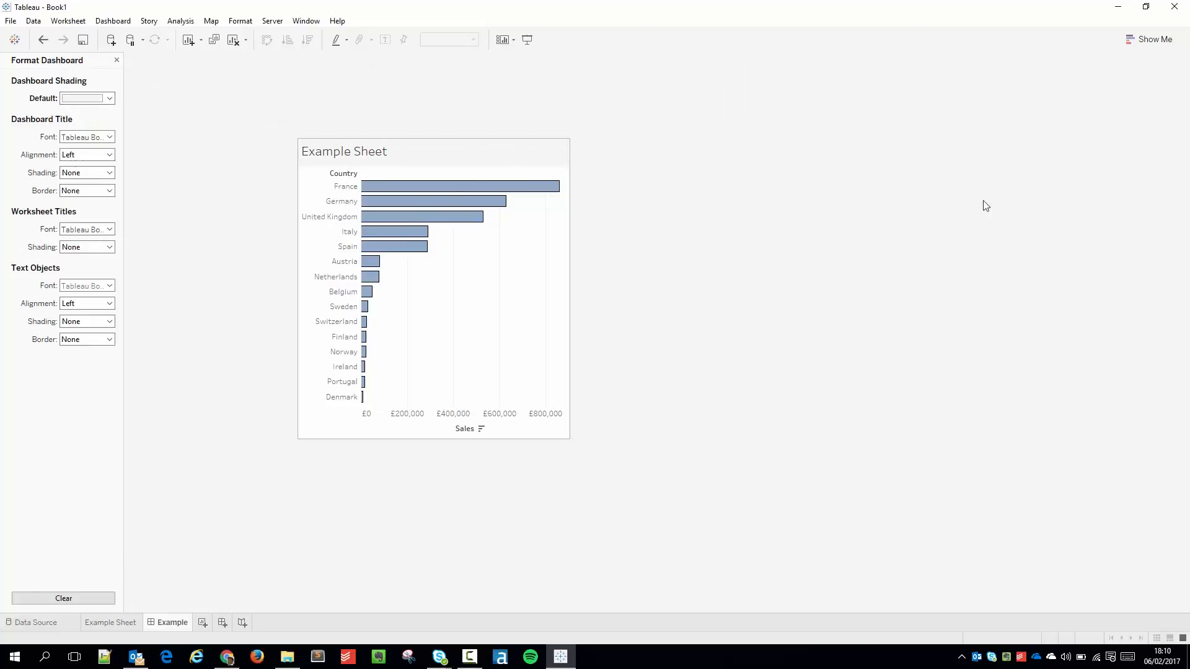
mouse_move(1037, 262)
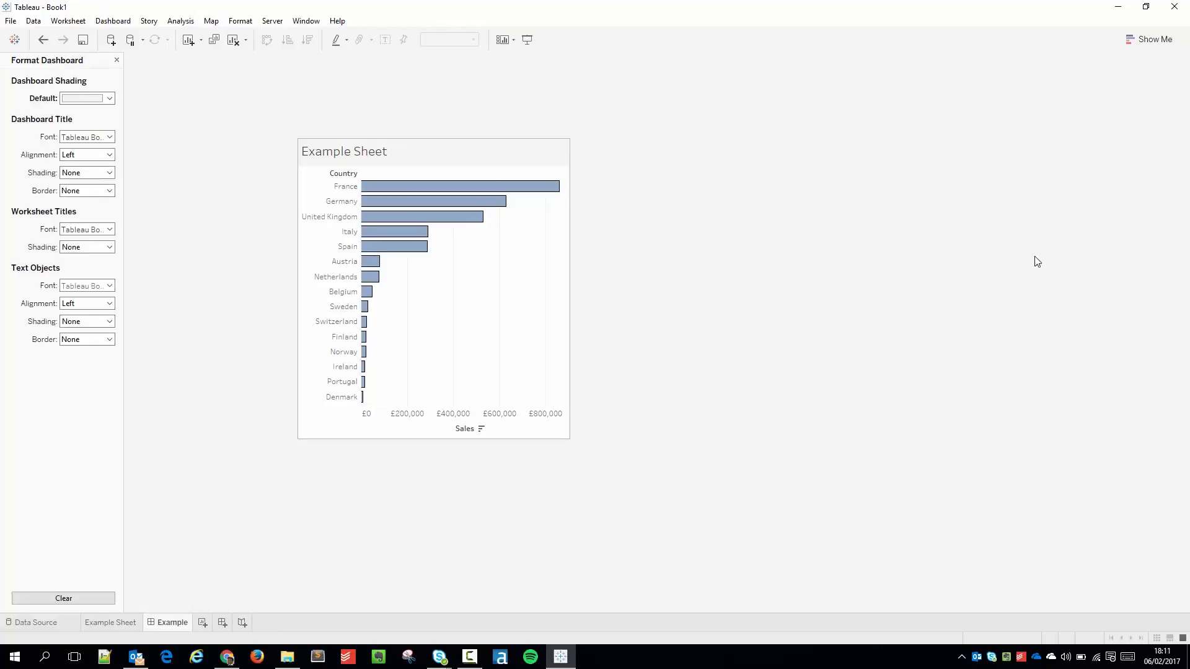
mouse_move(1026, 247)
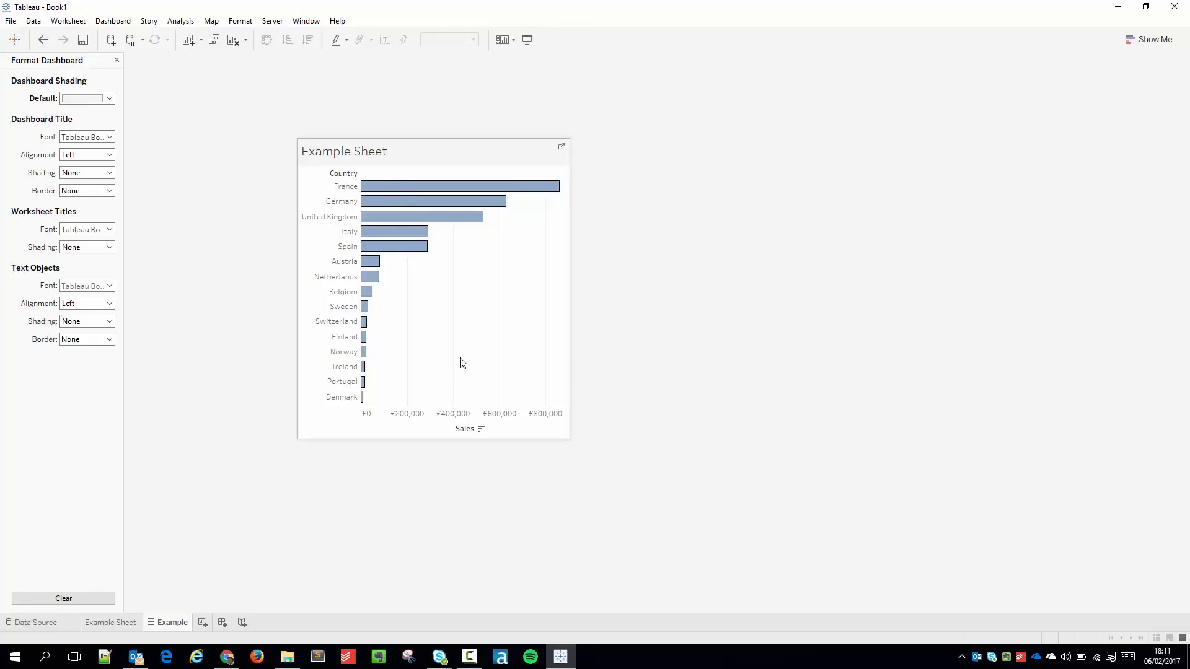
click(109, 98)
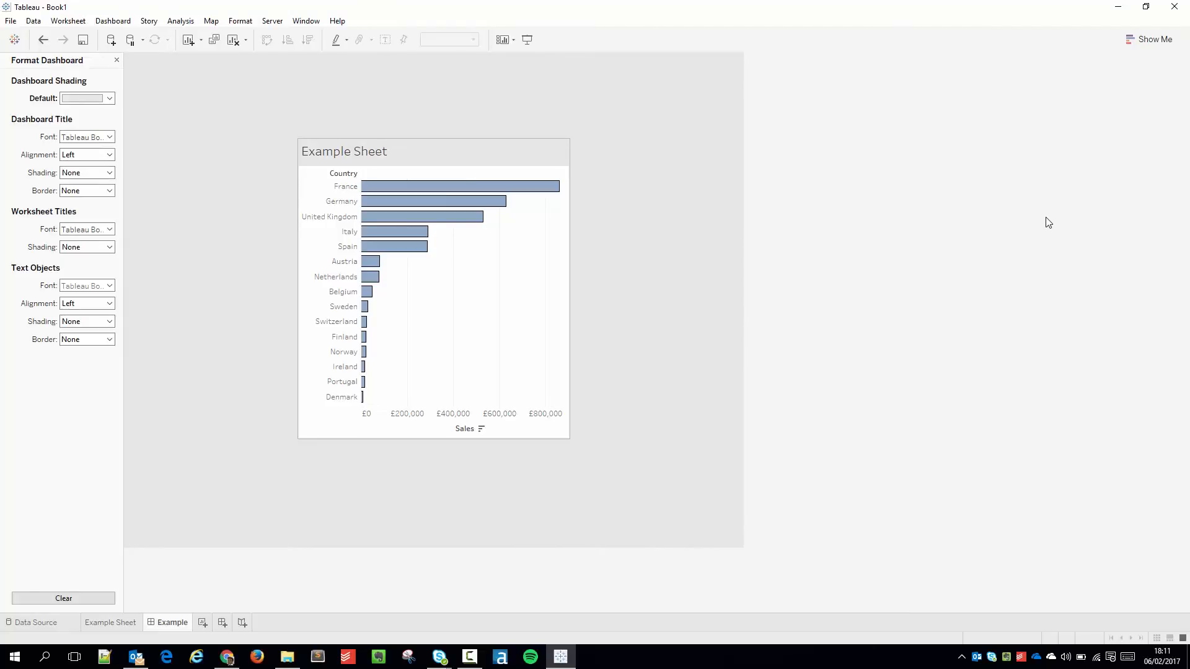
mouse_move(465, 189)
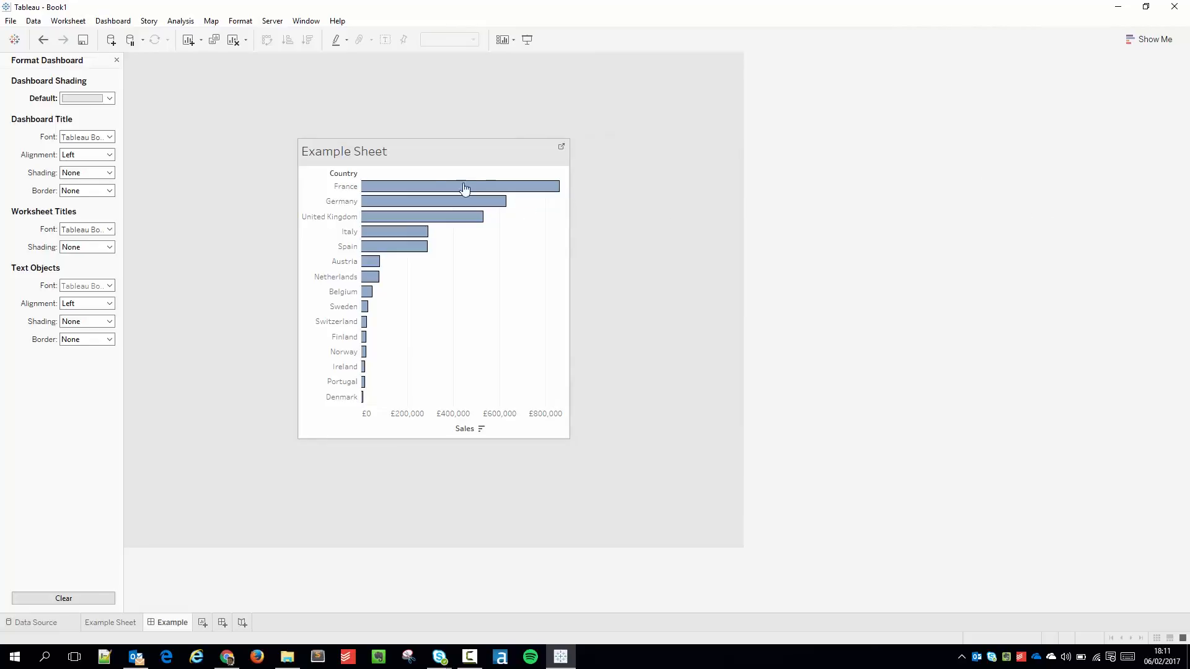
mouse_move(447, 165)
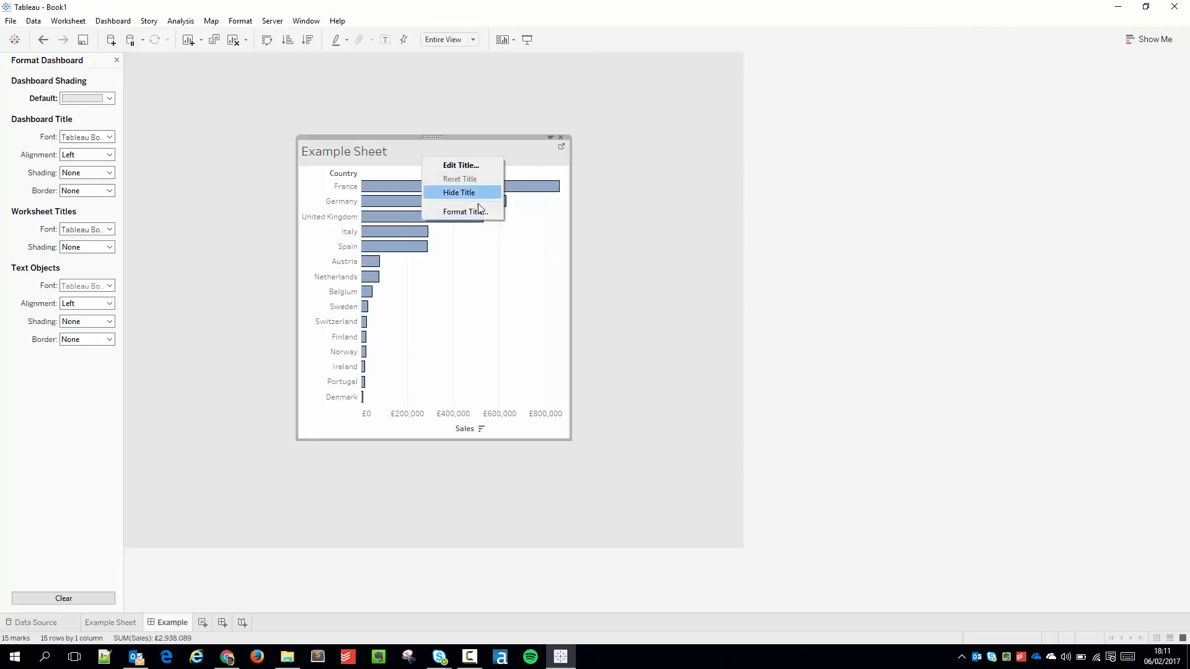
In Format Title for the sheet title, bring up the title shading colour choices for grey.
click(463, 210)
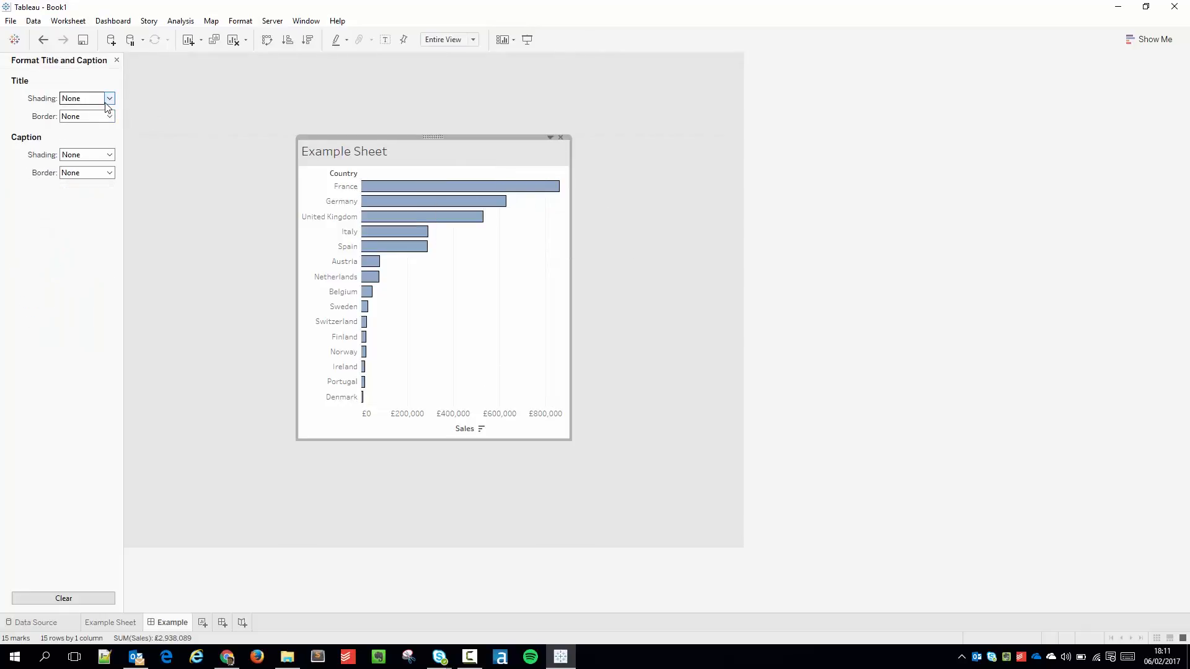
click(109, 117)
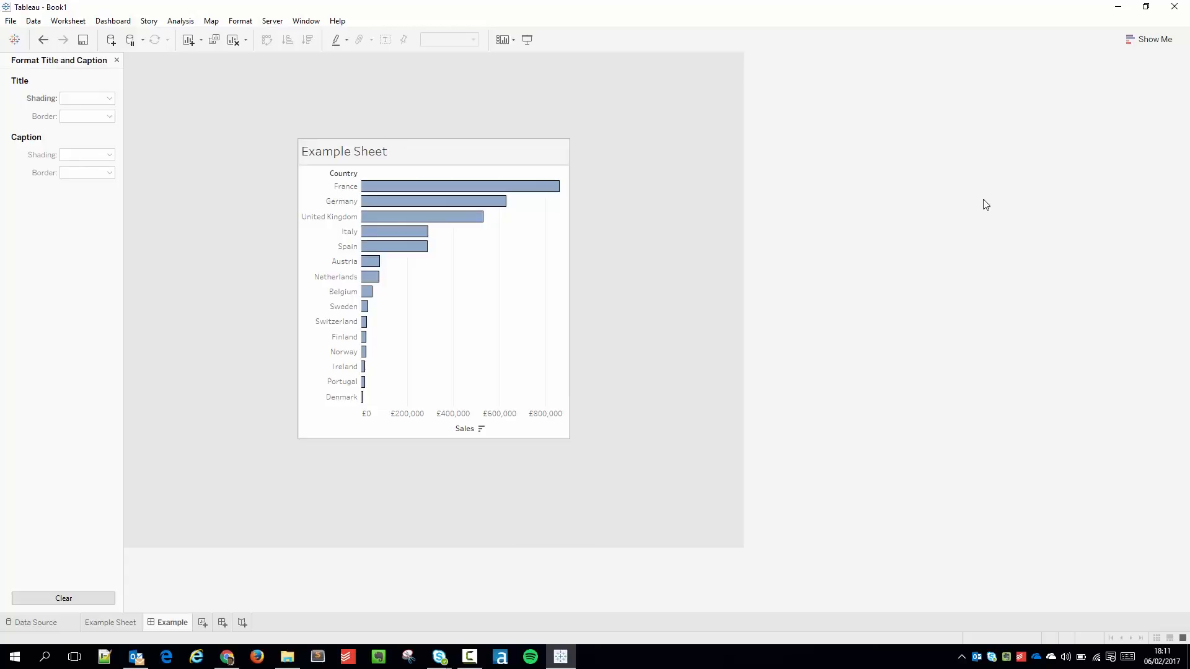
mouse_move(43, 40)
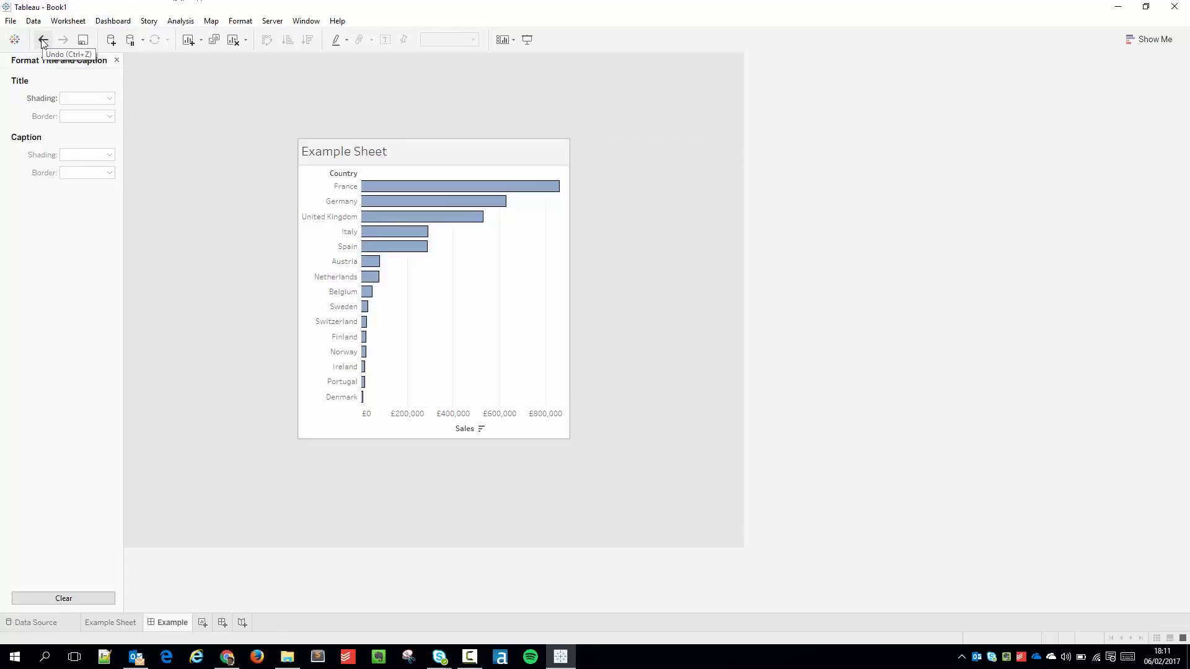